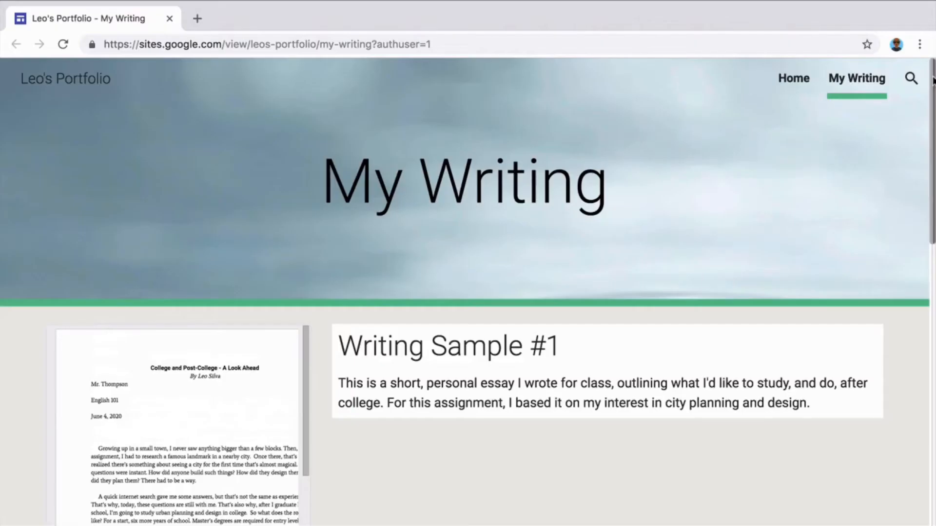
scroll(down, 3)
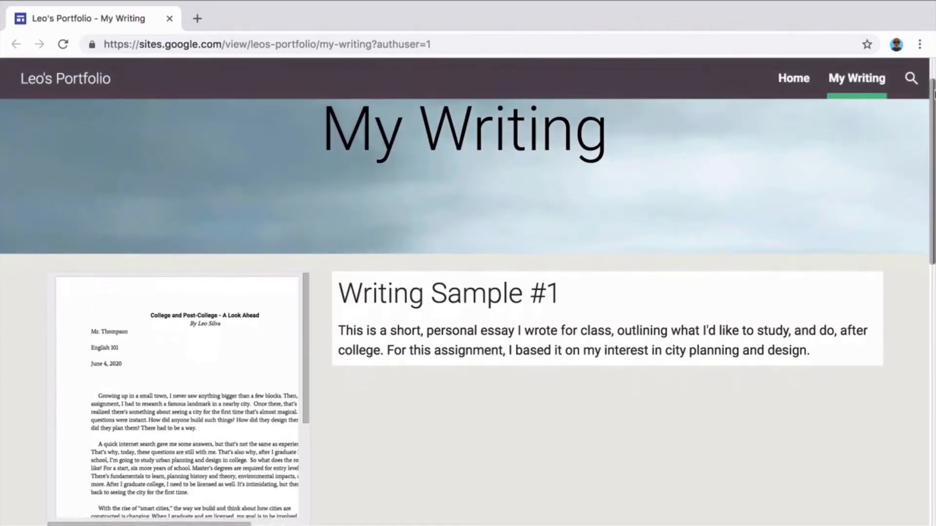
scroll(down, 3)
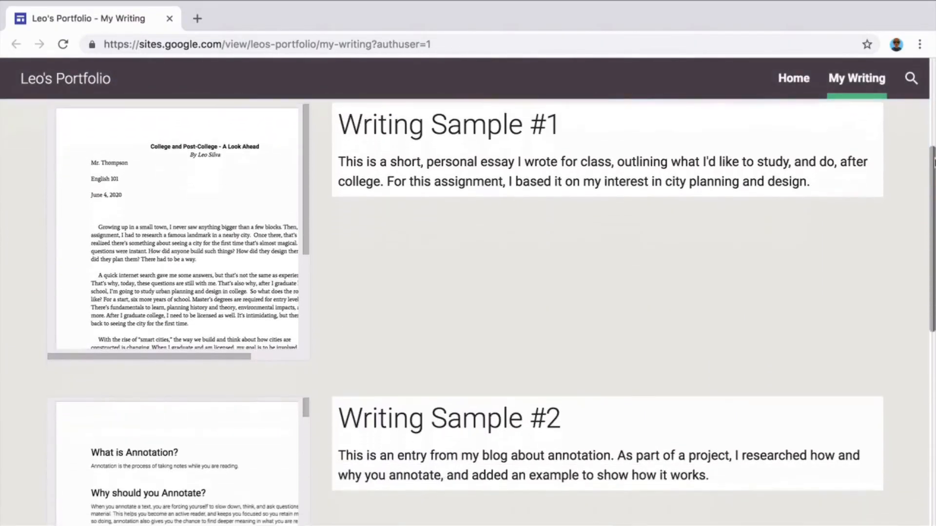
scroll(down, 3)
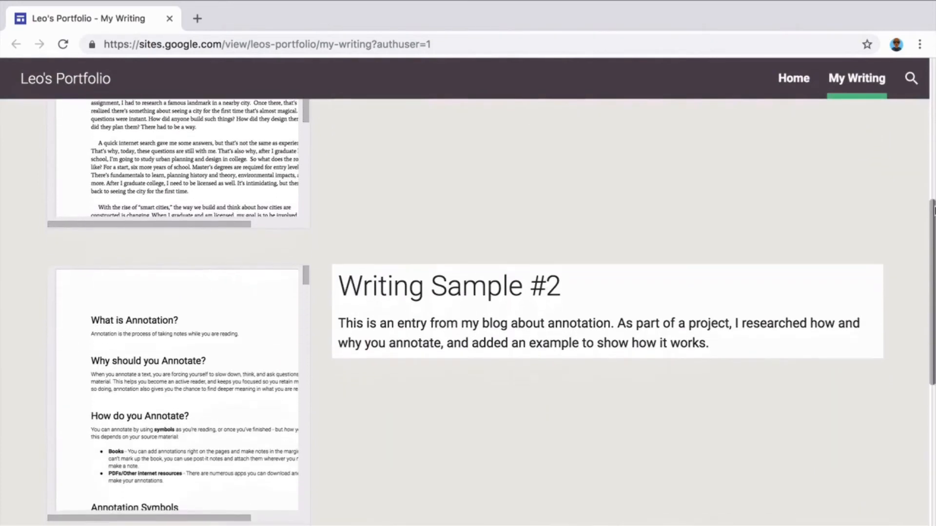
scroll(down, 3)
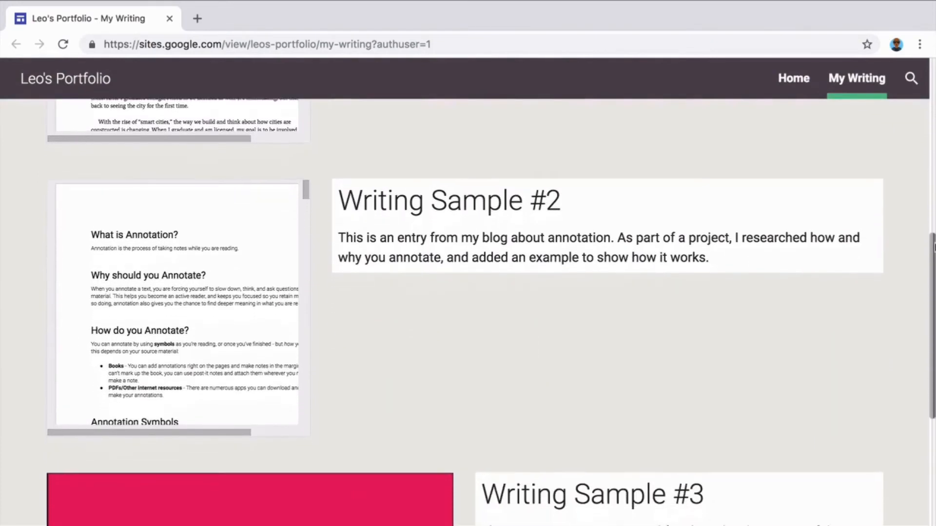
scroll(down, 3)
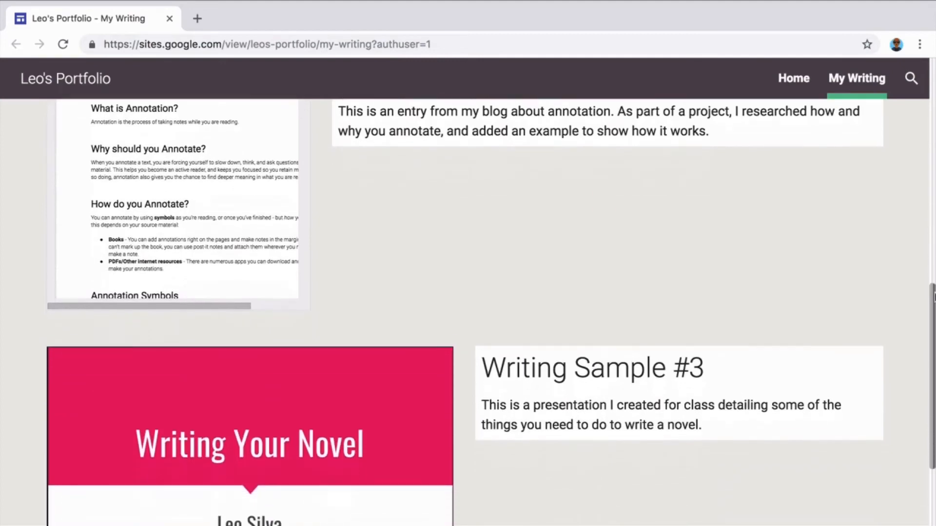